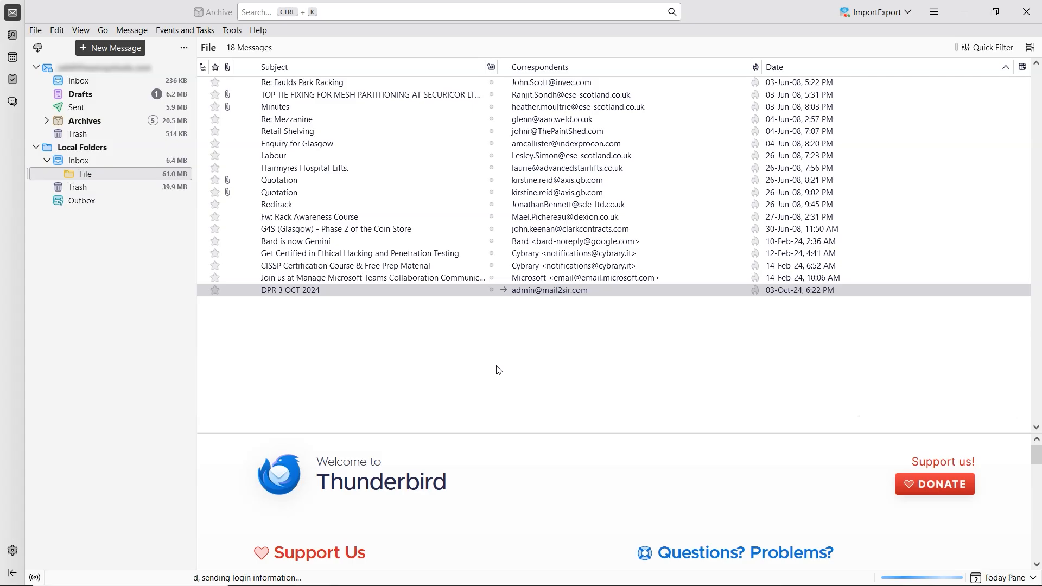
mouse_move(280, 103)
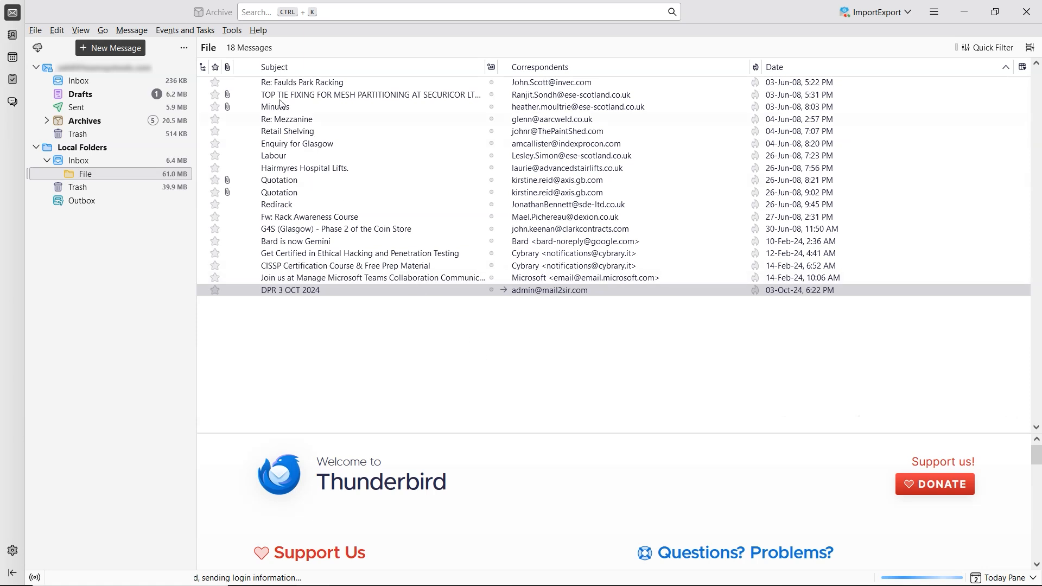
mouse_move(219, 18)
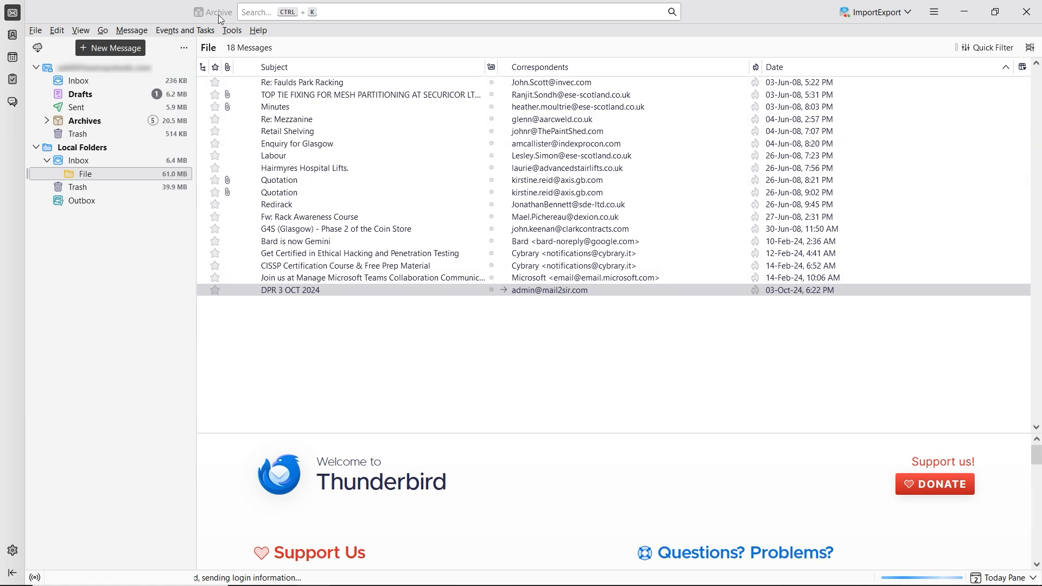
Open Thunderbird's Tools menu in the menu bar
click(231, 31)
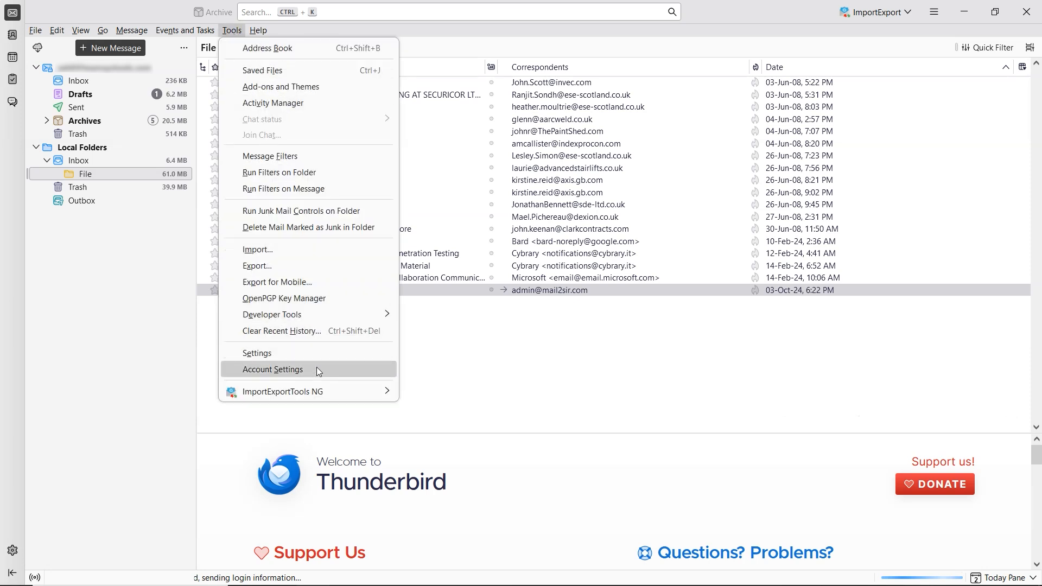
In Copies & Folders, tick 'Keep message archives in' and choose the Other Archives folder
click(272, 369)
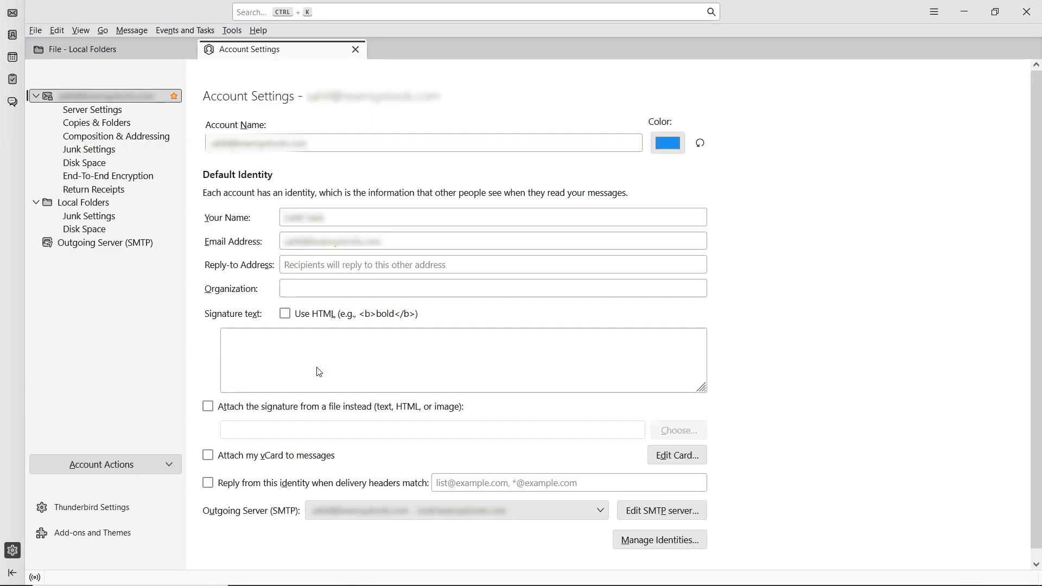
mouse_move(97, 122)
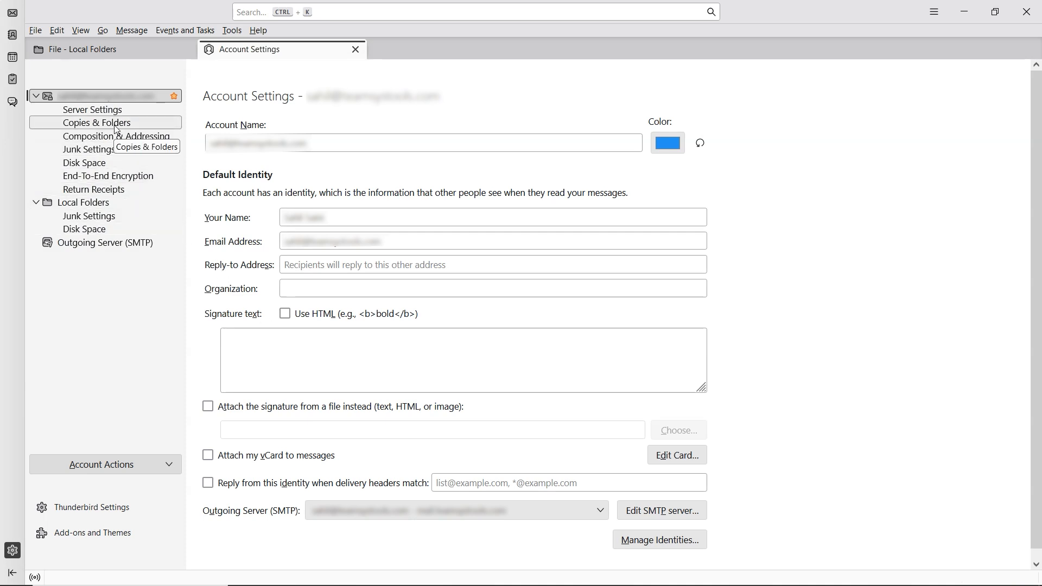
click(96, 122)
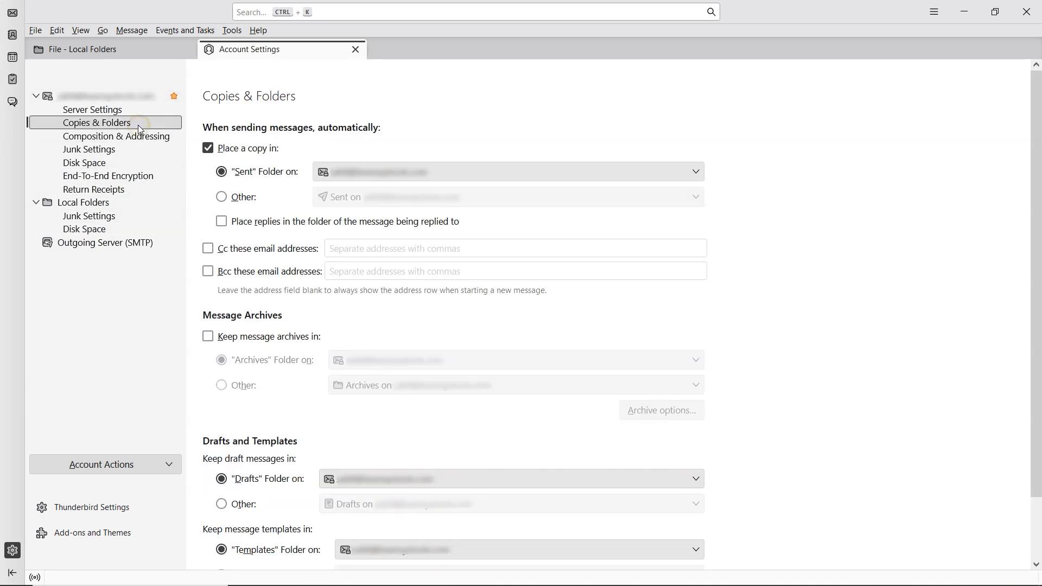
mouse_move(266, 296)
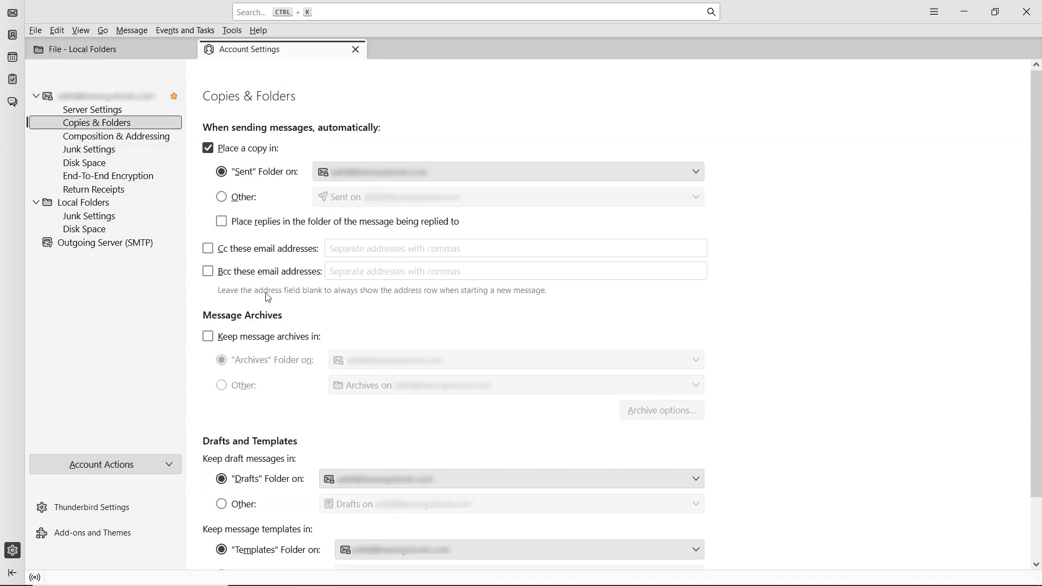
mouse_move(261, 319)
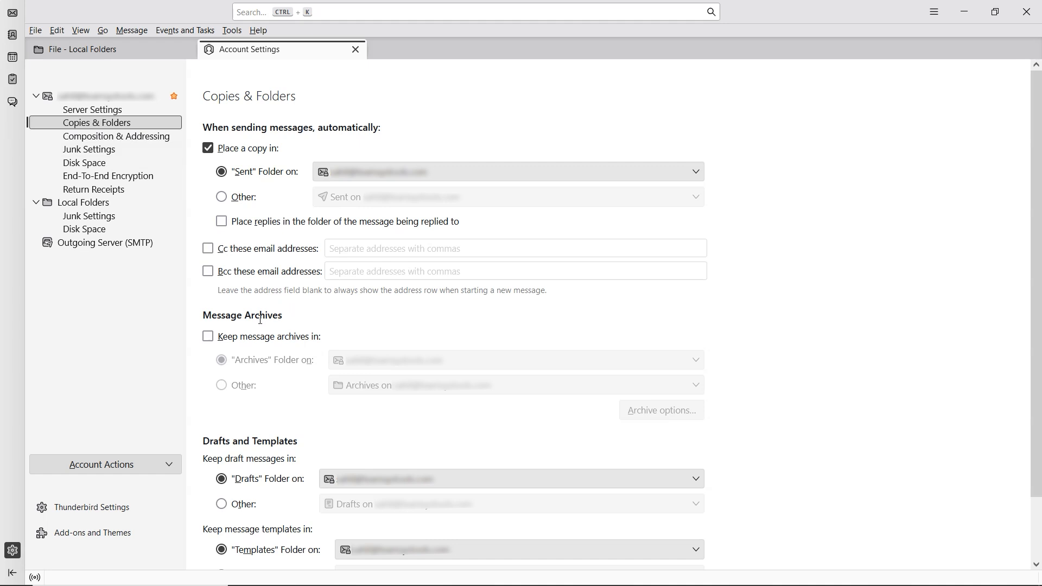
click(208, 336)
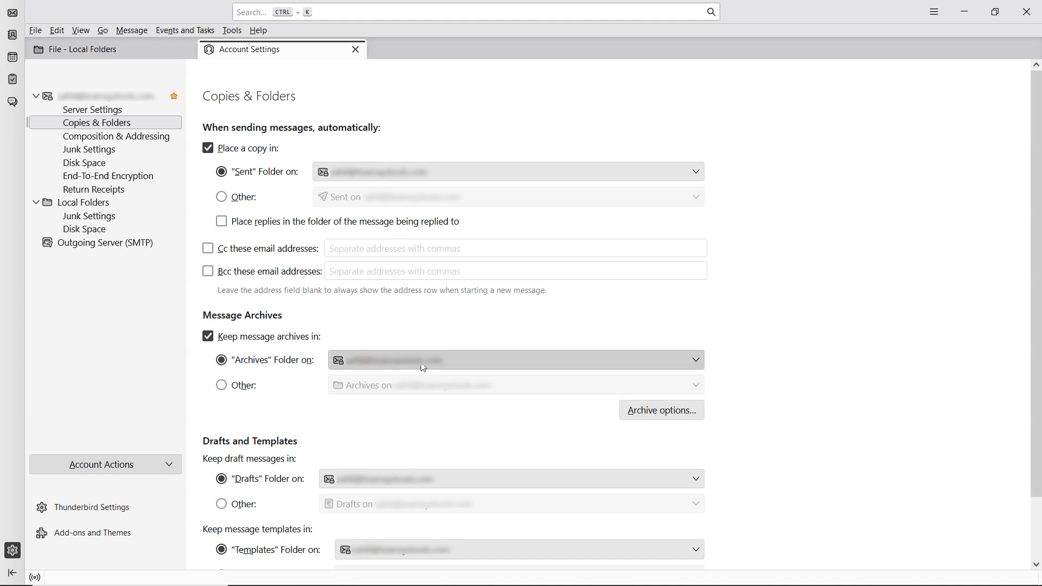
mouse_move(453, 365)
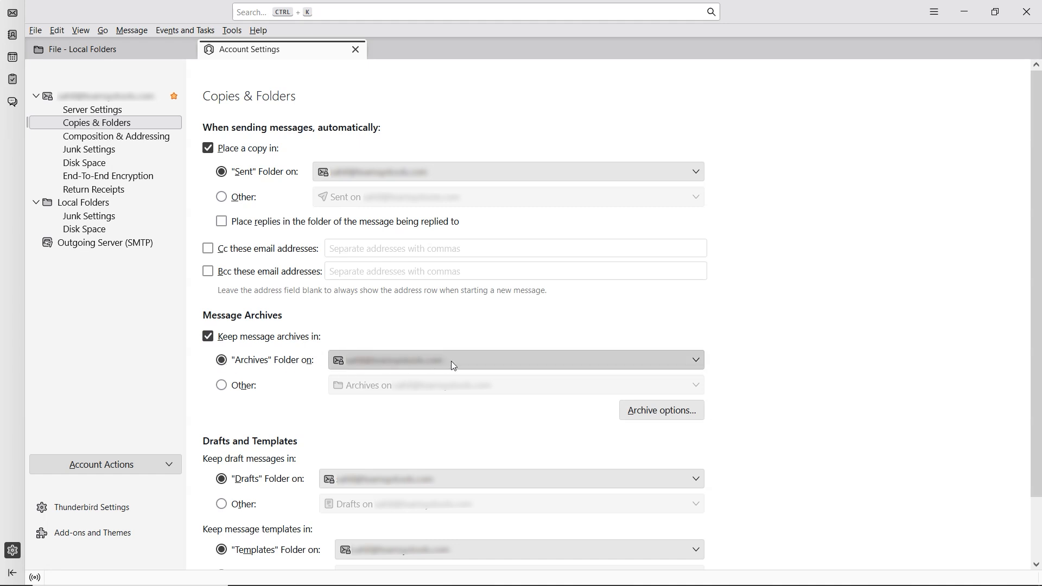
click(695, 359)
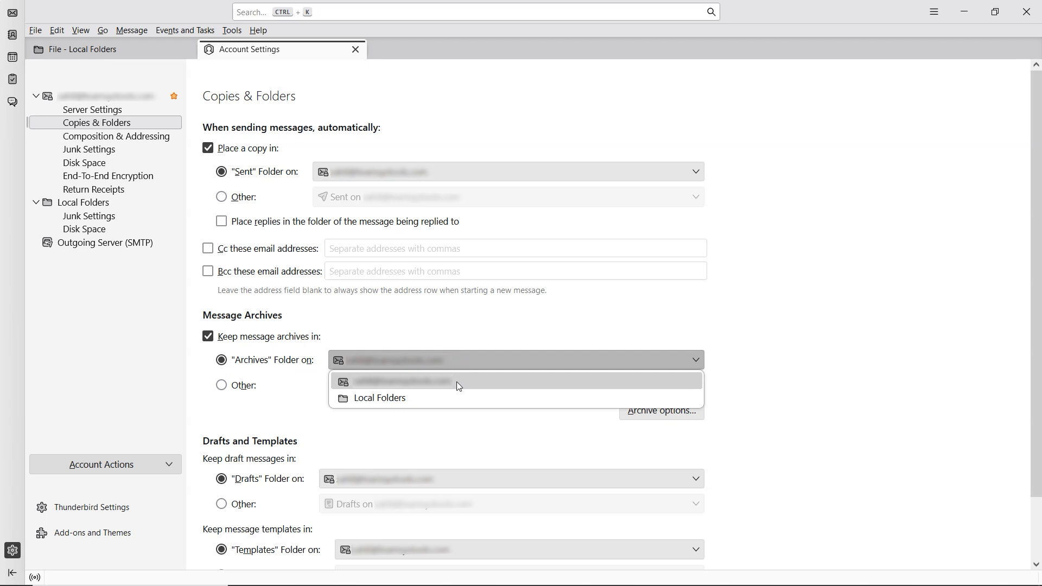
mouse_move(422, 397)
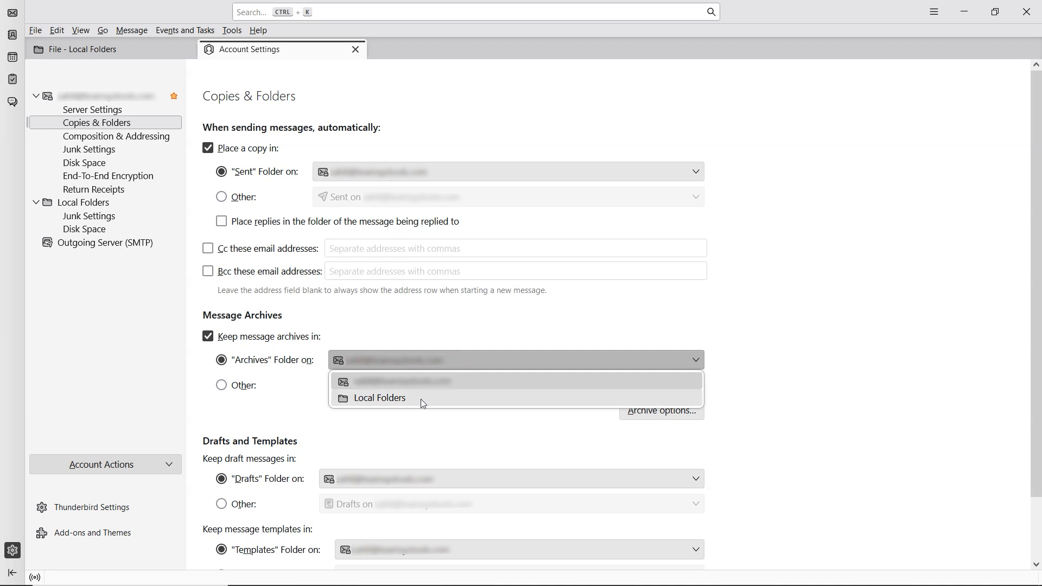
mouse_move(450, 382)
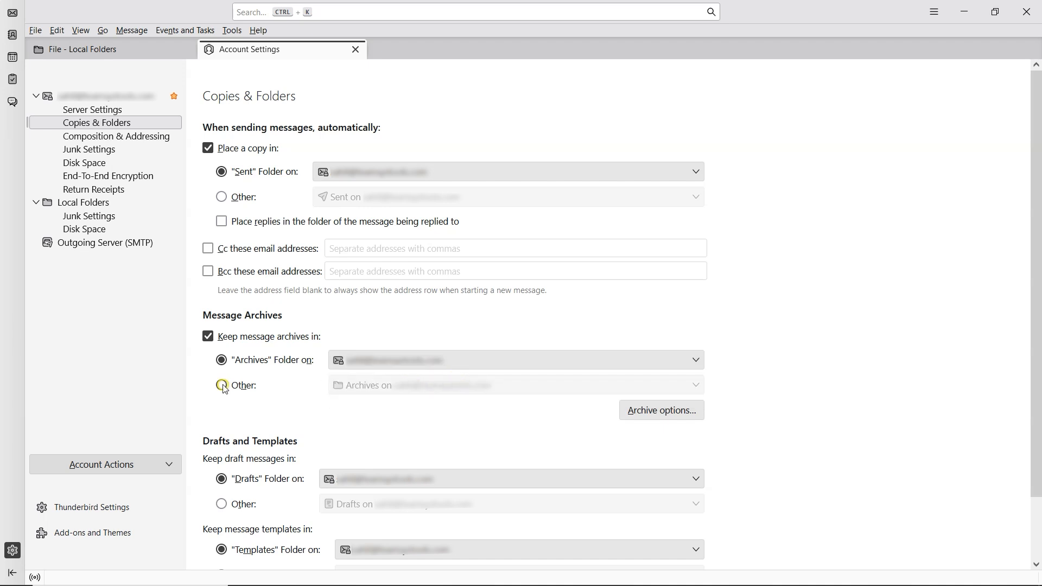
click(221, 385)
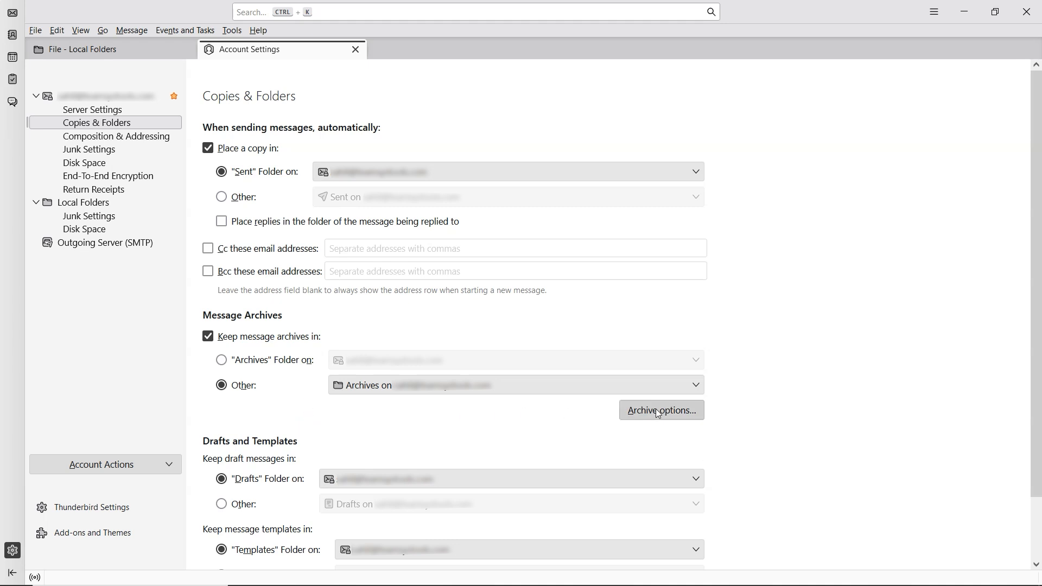
Set Archive options to 'Monthly archived folders' and confirm with OK
click(660, 410)
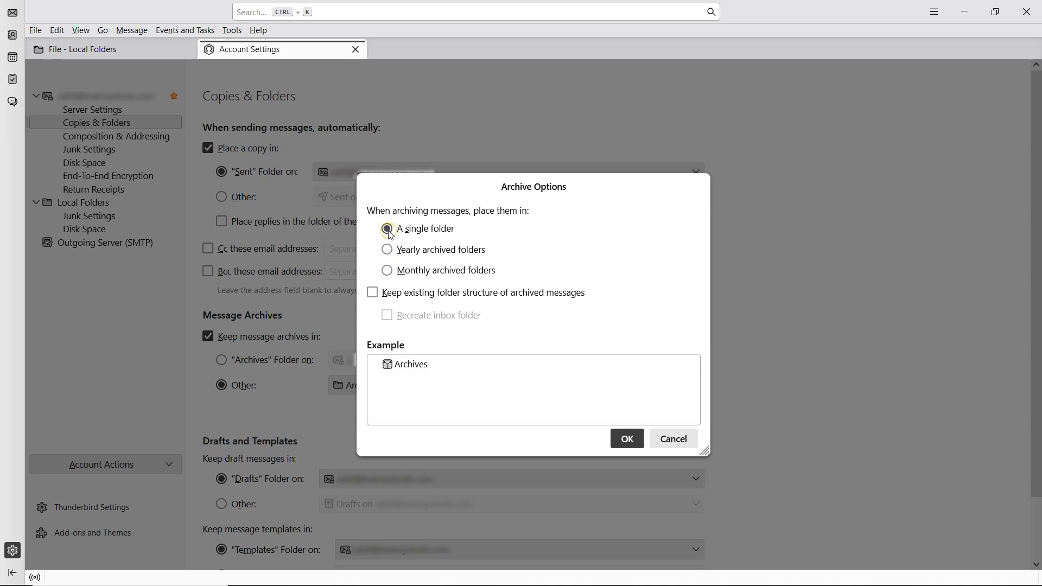
mouse_move(387, 249)
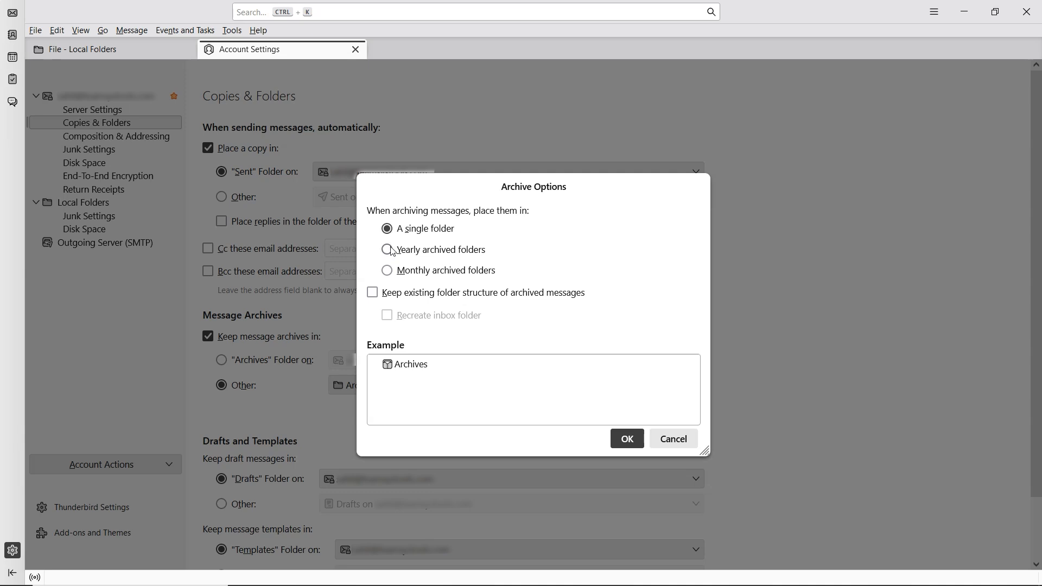
click(387, 249)
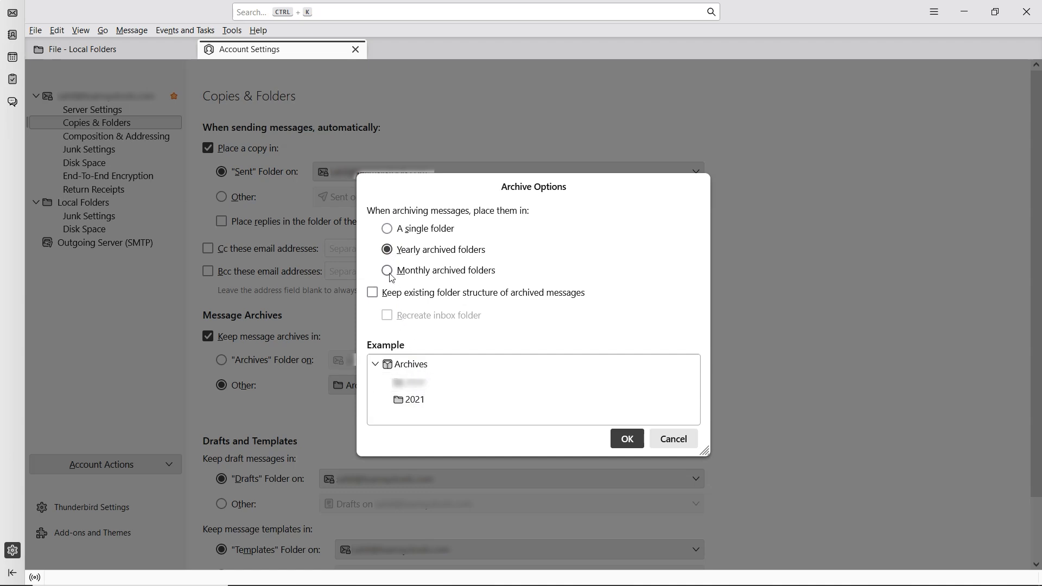
click(386, 272)
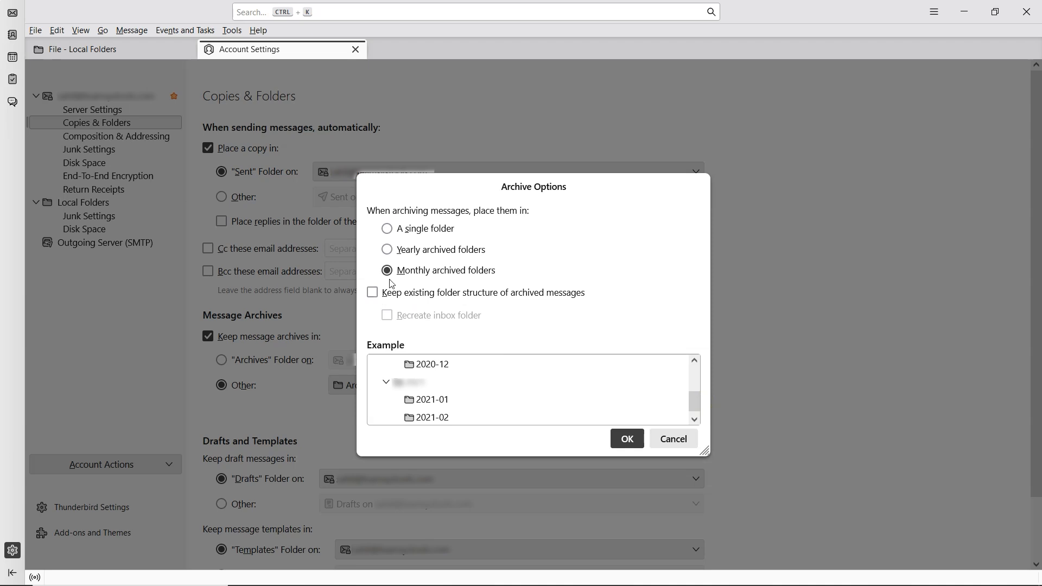
click(624, 438)
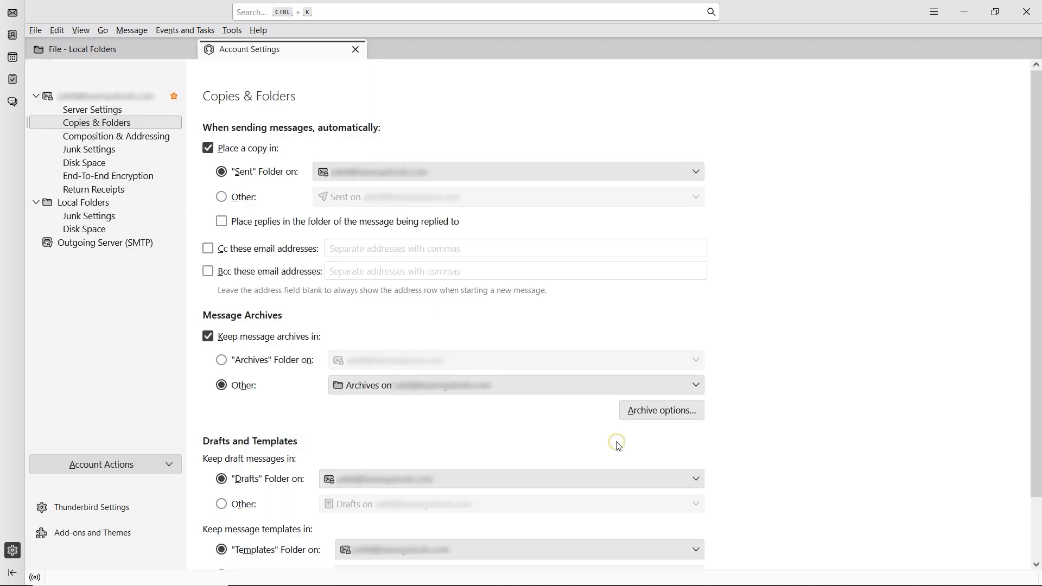
Select all 18 File folder messages and archive them into dated folders like 2008-06
click(85, 196)
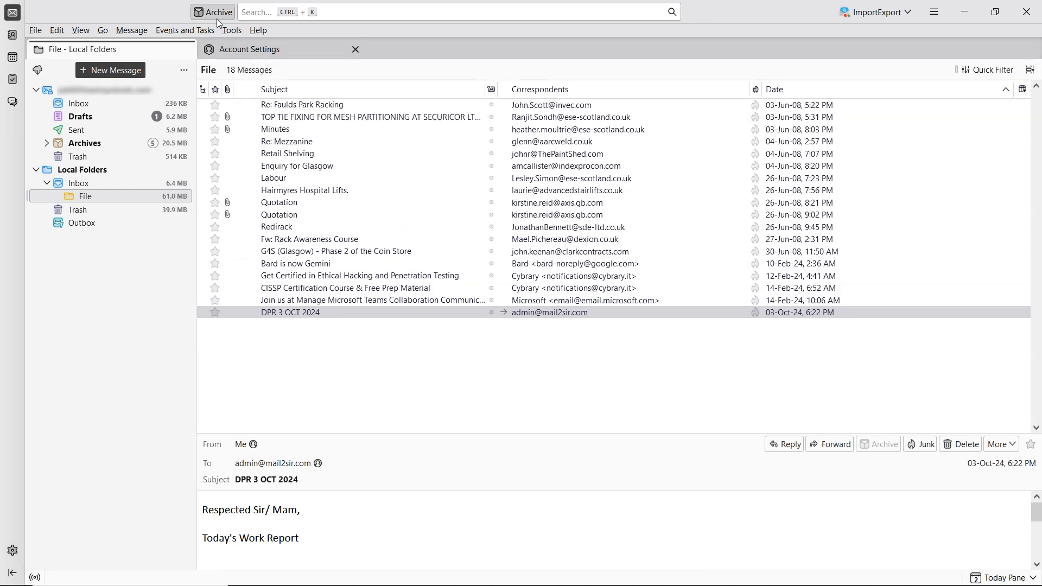
mouse_move(294, 257)
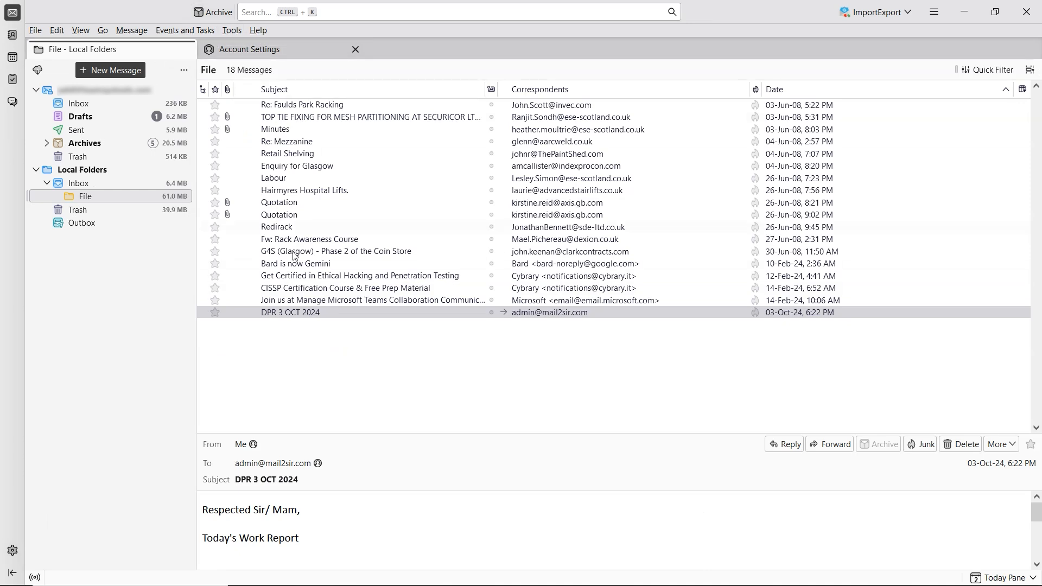
key(ctrl+a)
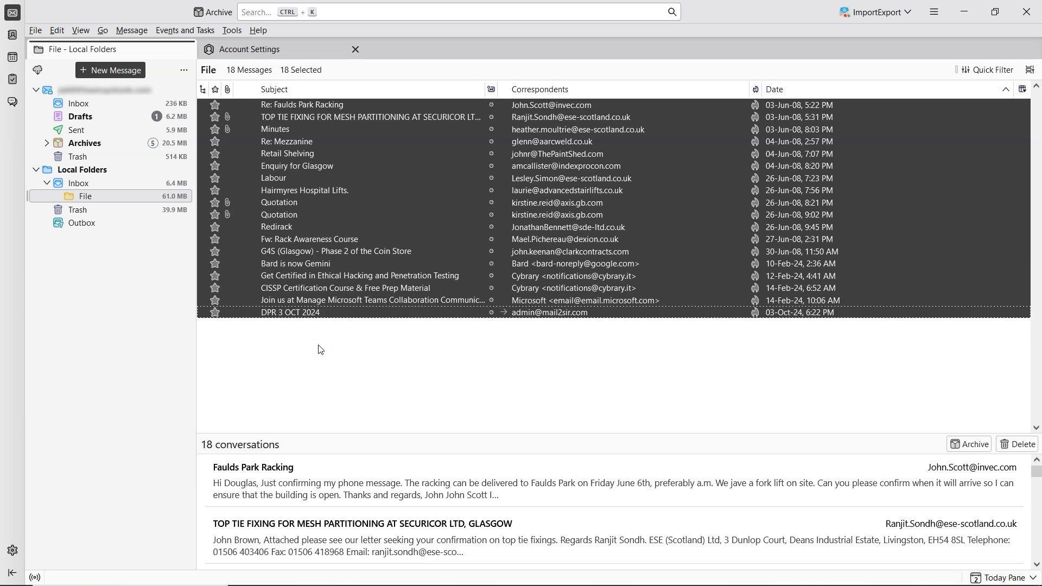
mouse_move(972, 444)
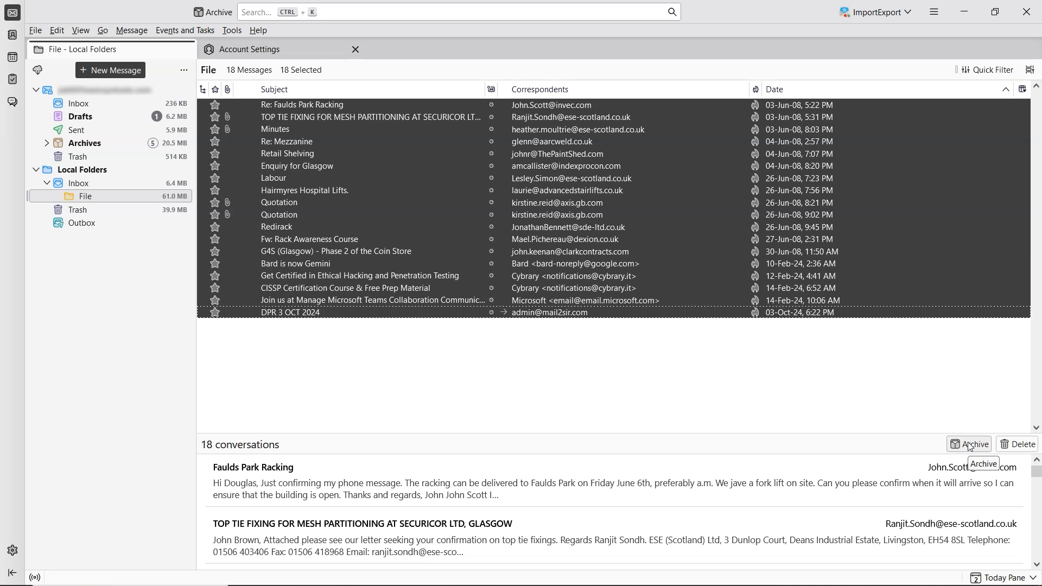
mouse_move(971, 444)
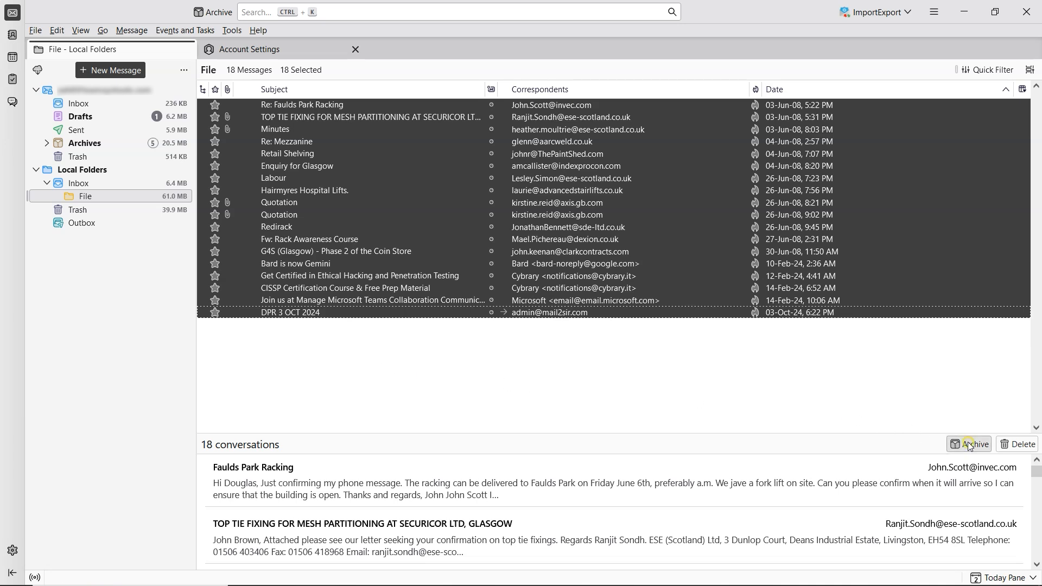
click(968, 444)
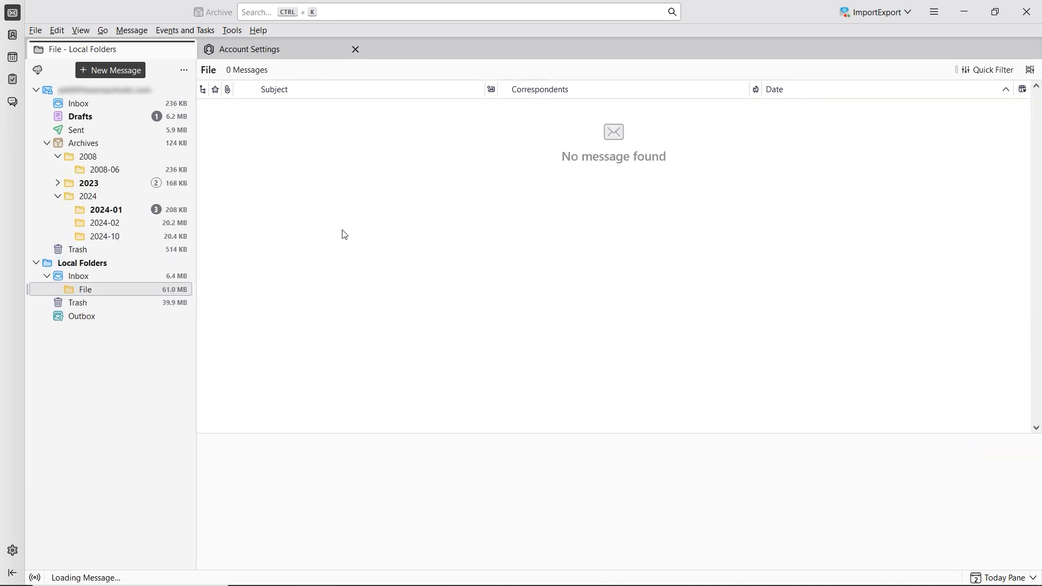
mouse_move(108, 143)
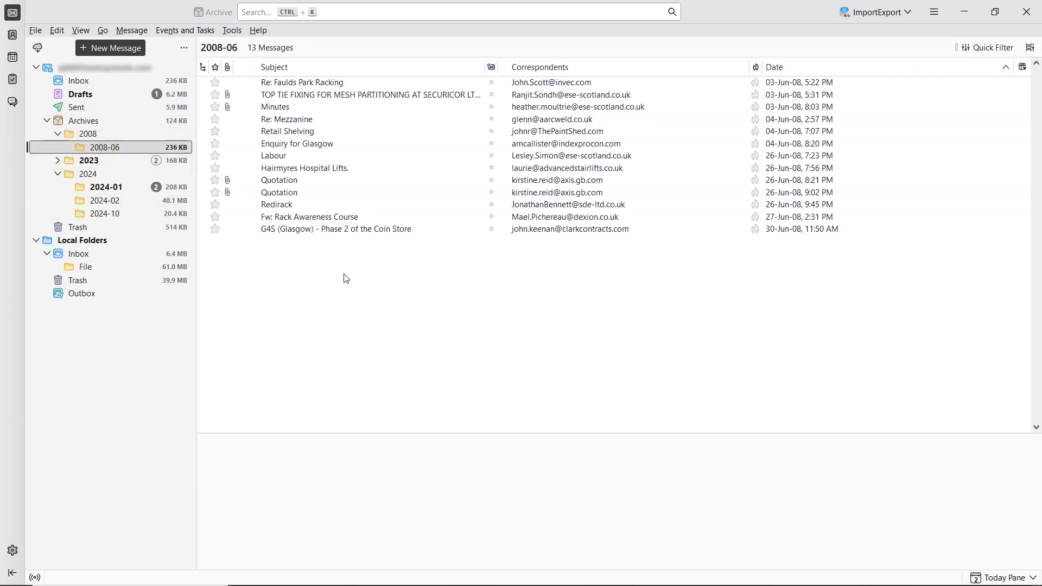
click(85, 266)
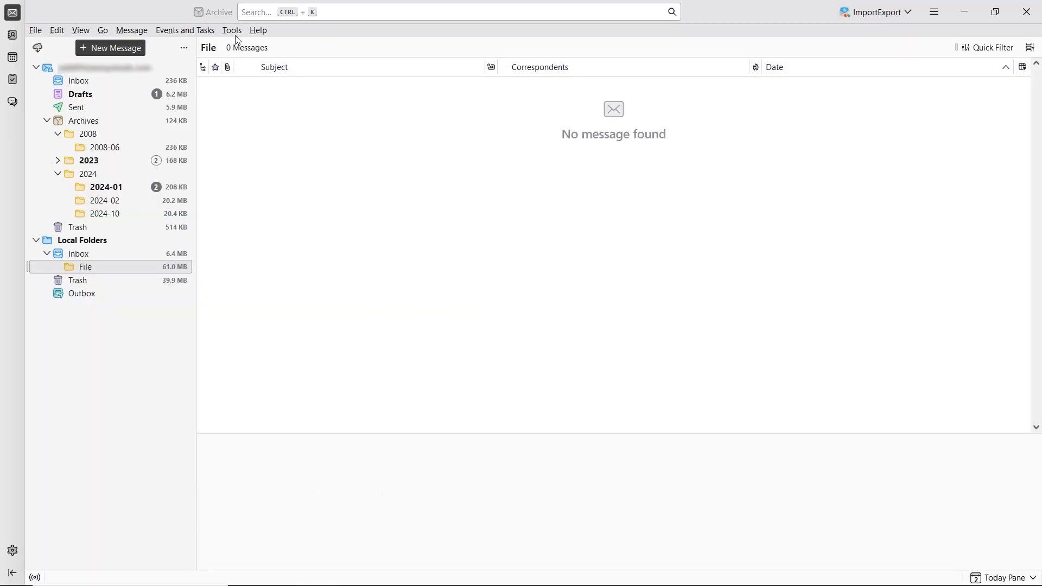
Untick 'Keep message archives in' under the account's Copies & Folders settings
click(231, 30)
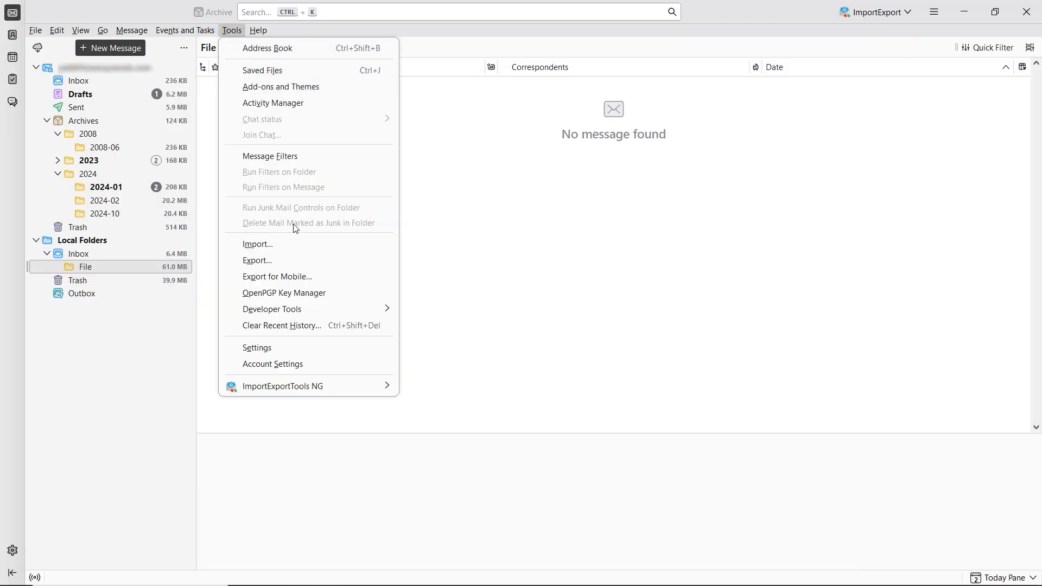
click(272, 364)
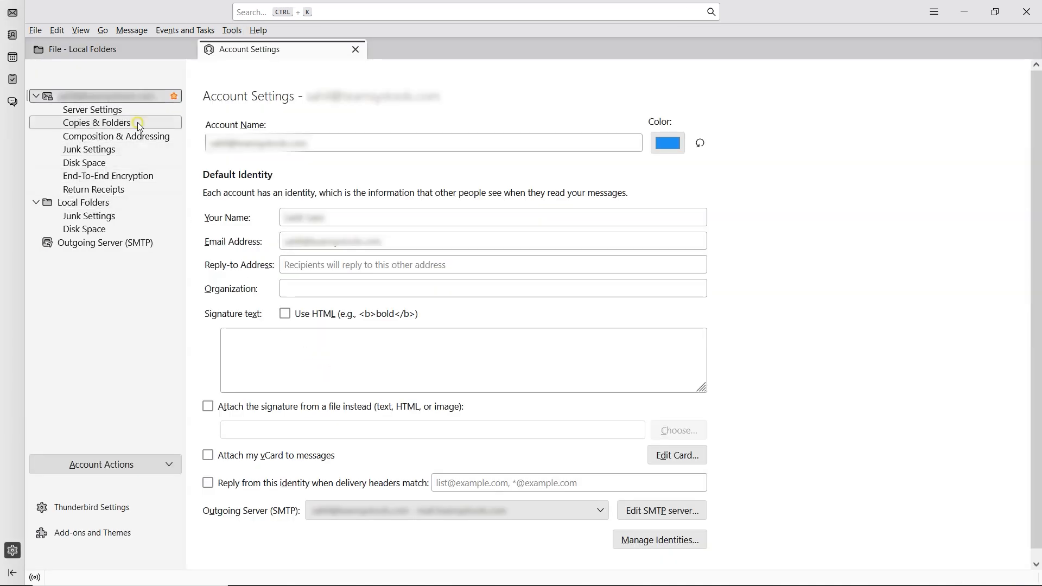
click(97, 122)
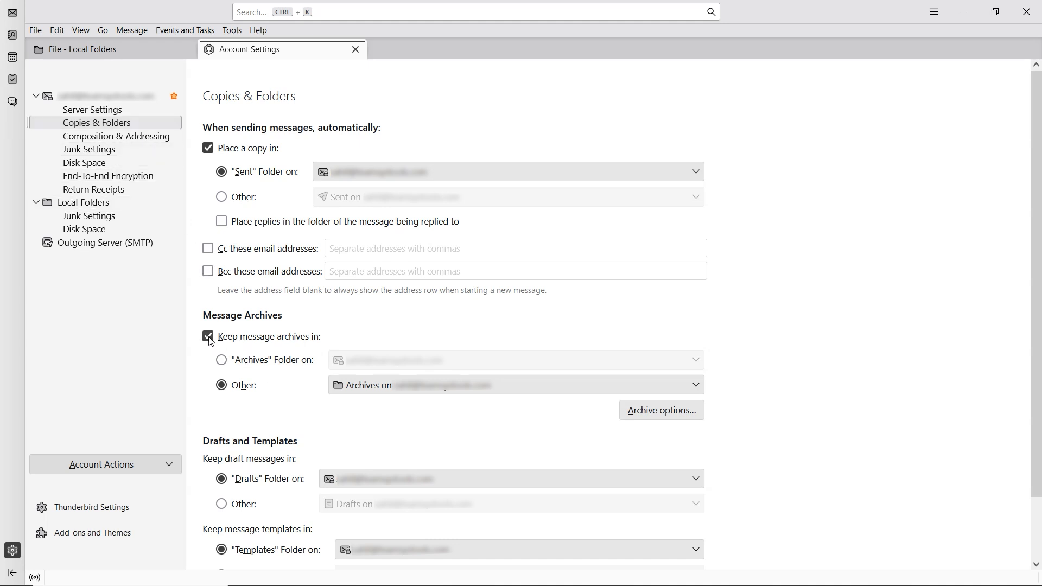
click(208, 336)
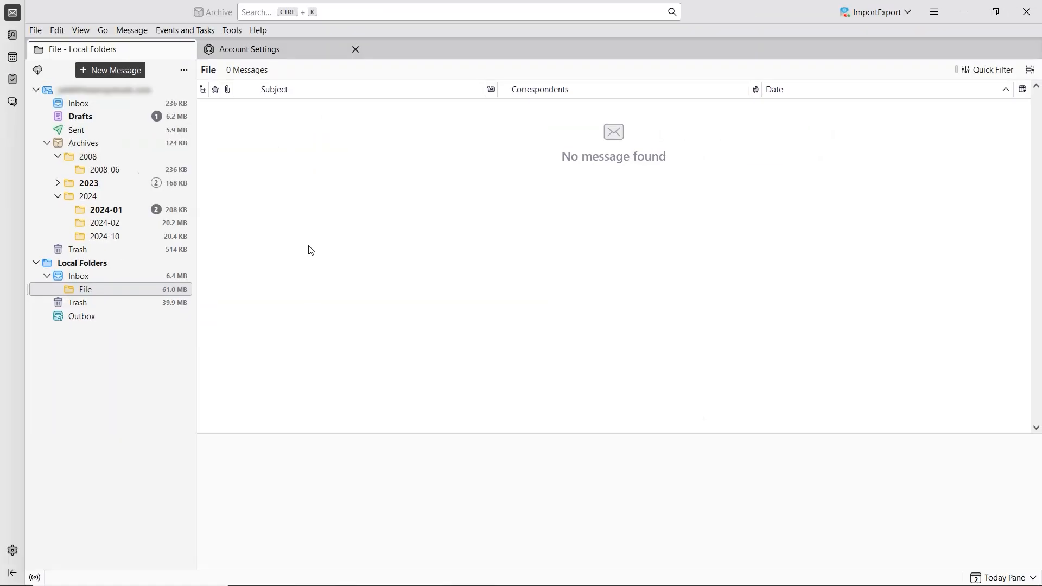
Open the 2024-01 archive folder and select its messages
click(105, 209)
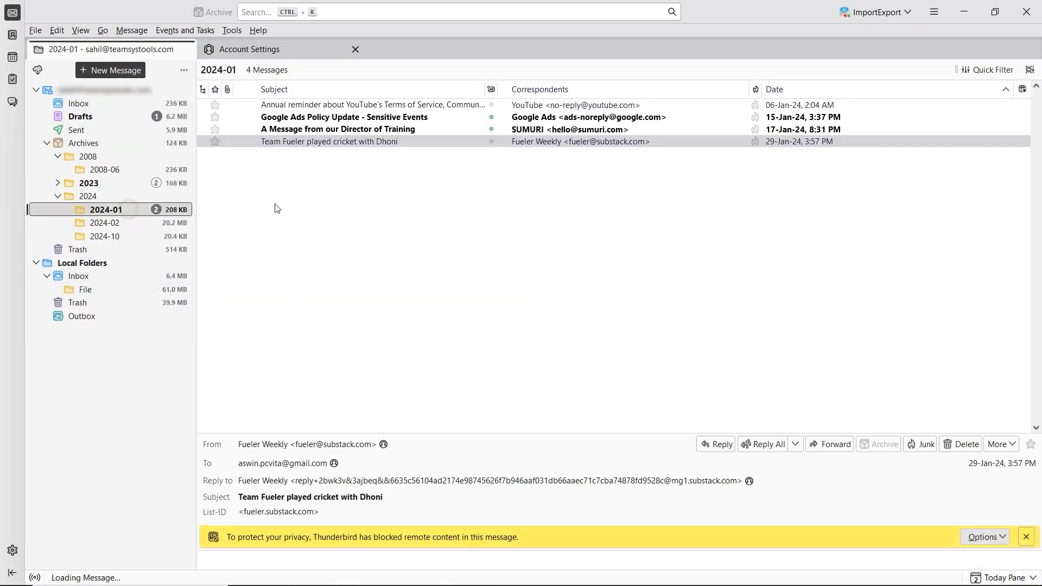
click(337, 129)
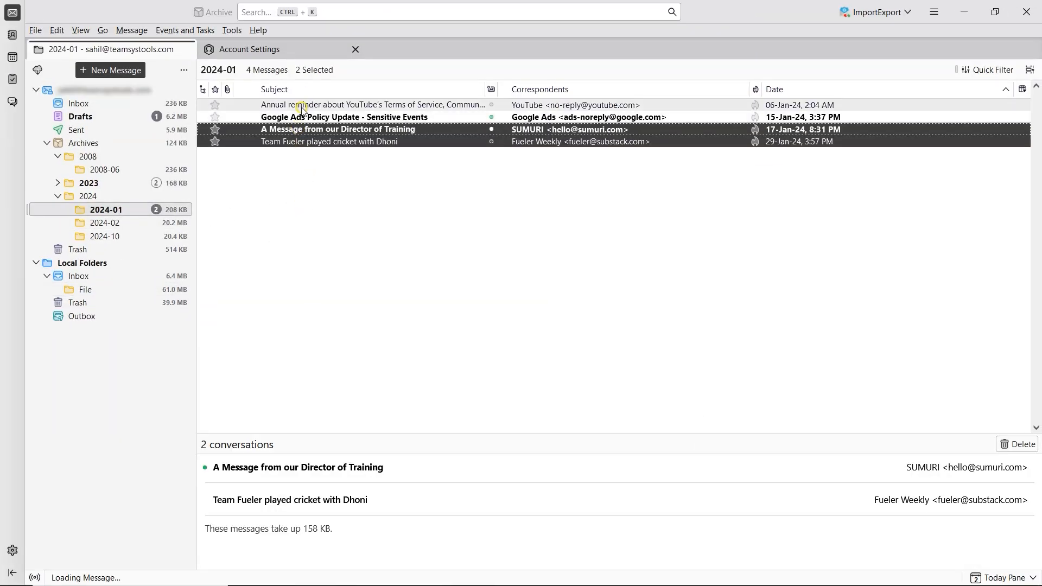
key(ctrl+a)
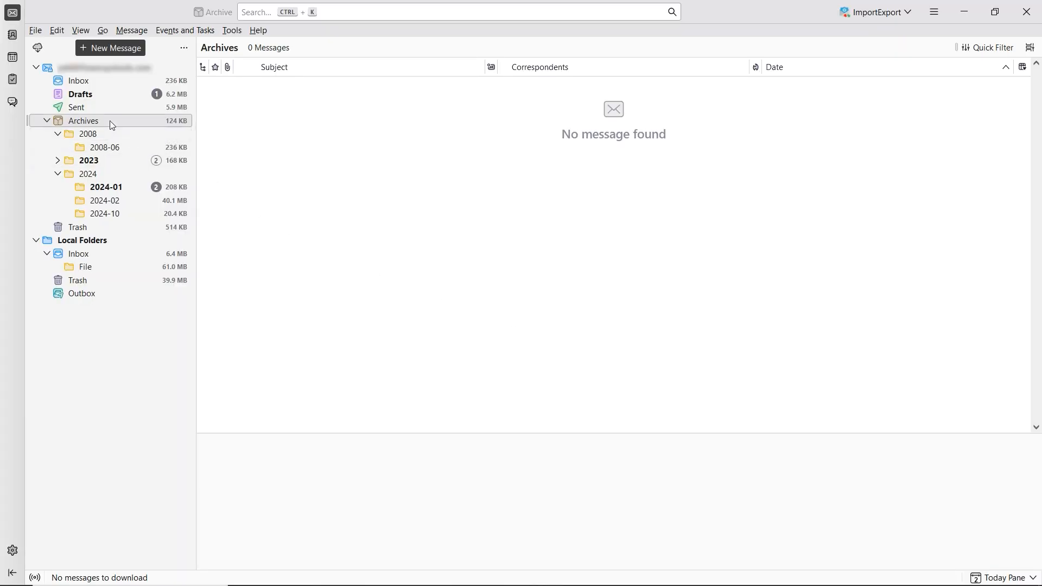
From the 2008-06 archive, move 'Re: Faulds Park Racking' to the account's Inbox
click(104, 147)
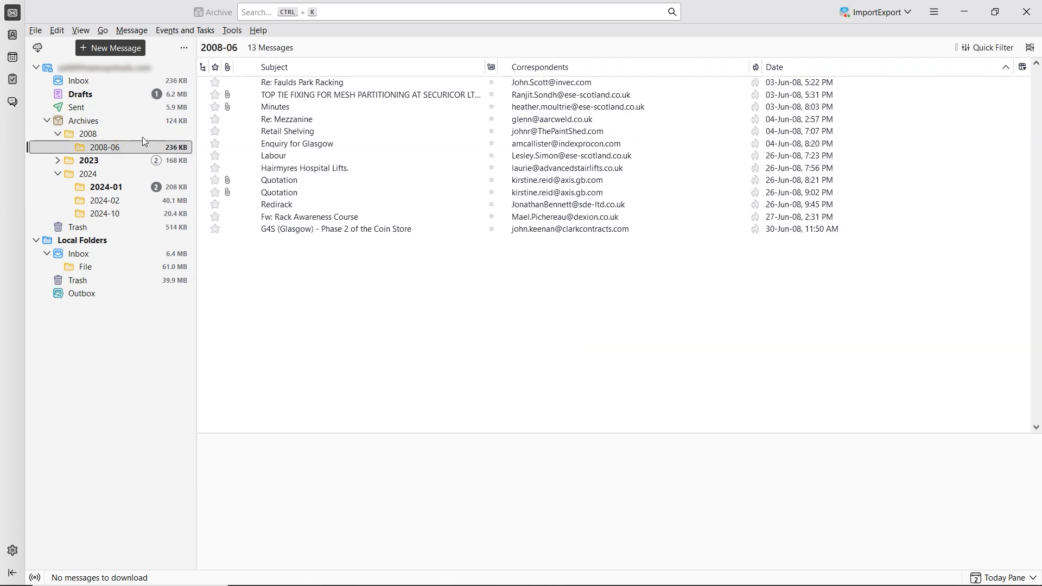
right_click(302, 82)
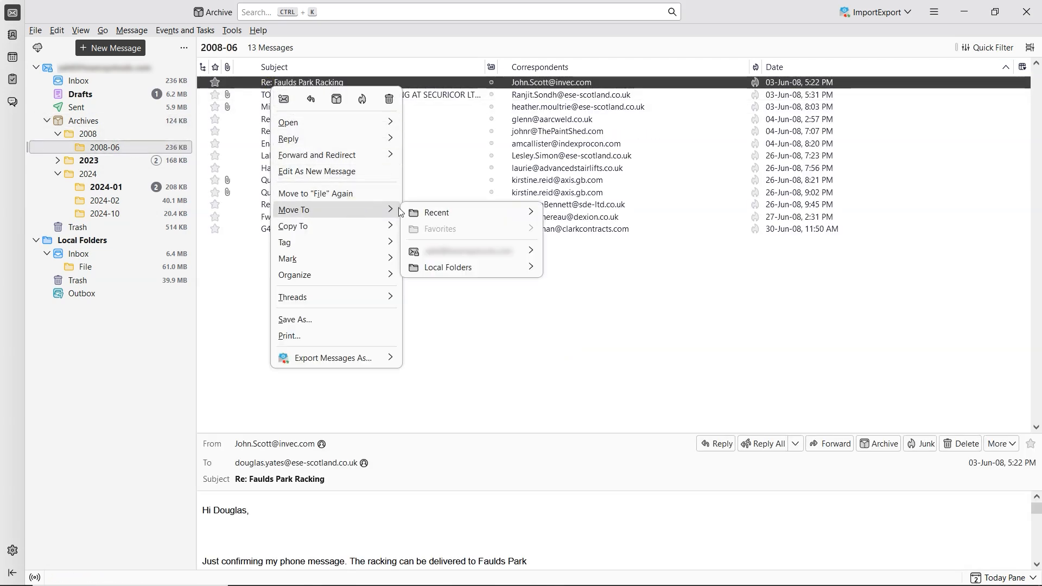
mouse_move(471, 250)
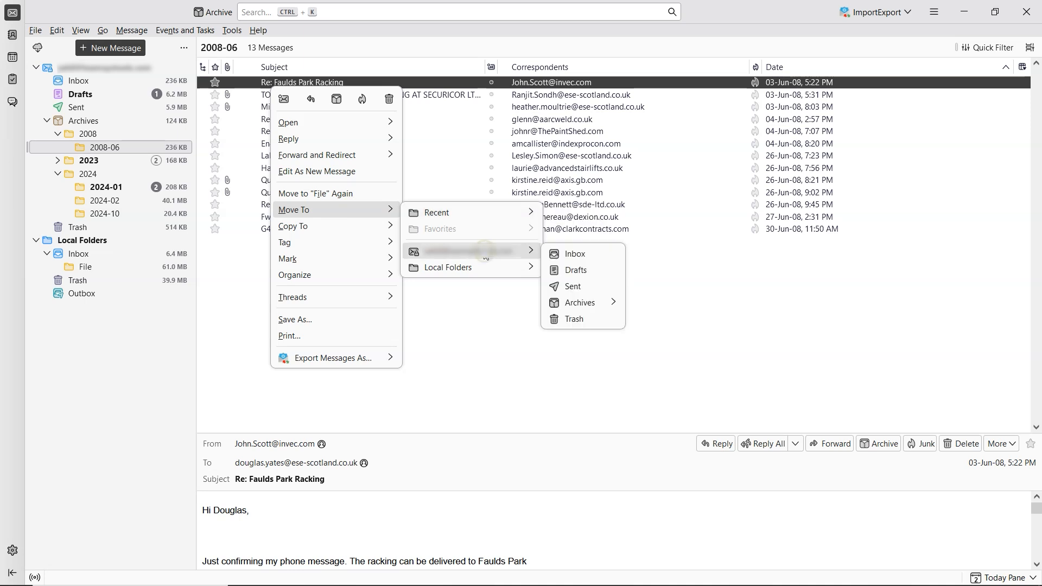
mouse_move(529, 256)
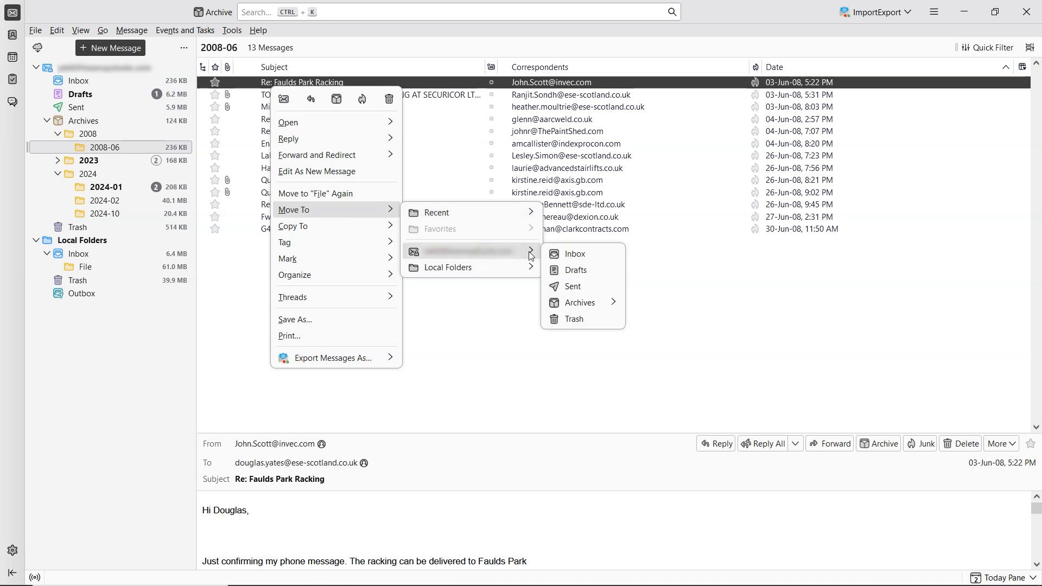
mouse_move(575, 254)
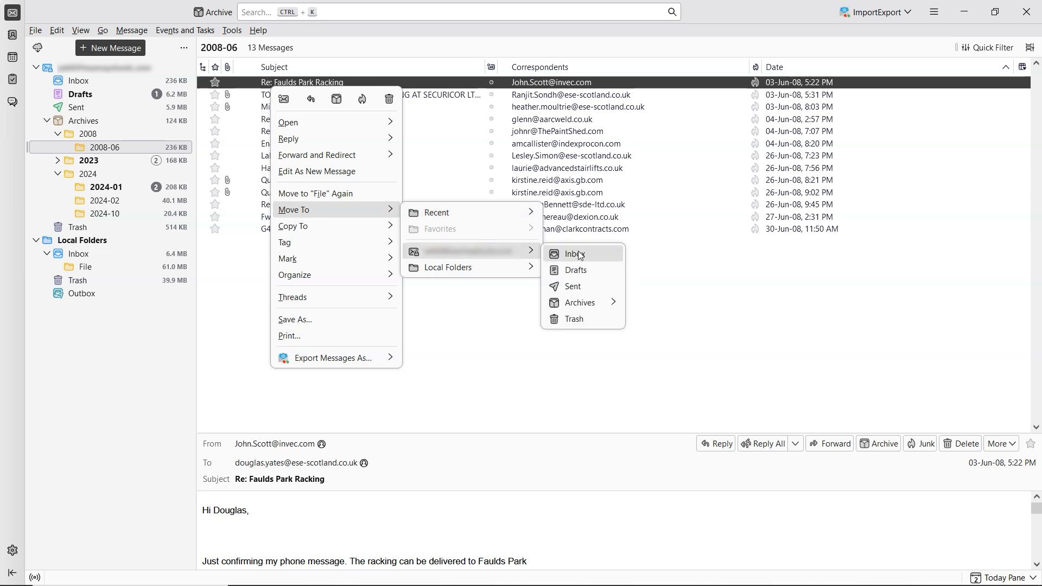
click(573, 253)
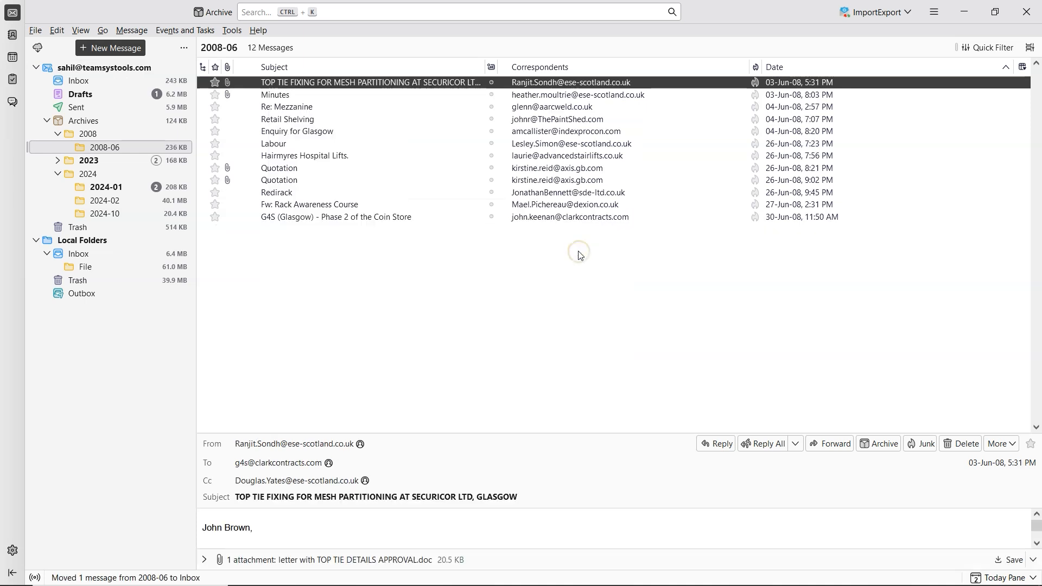